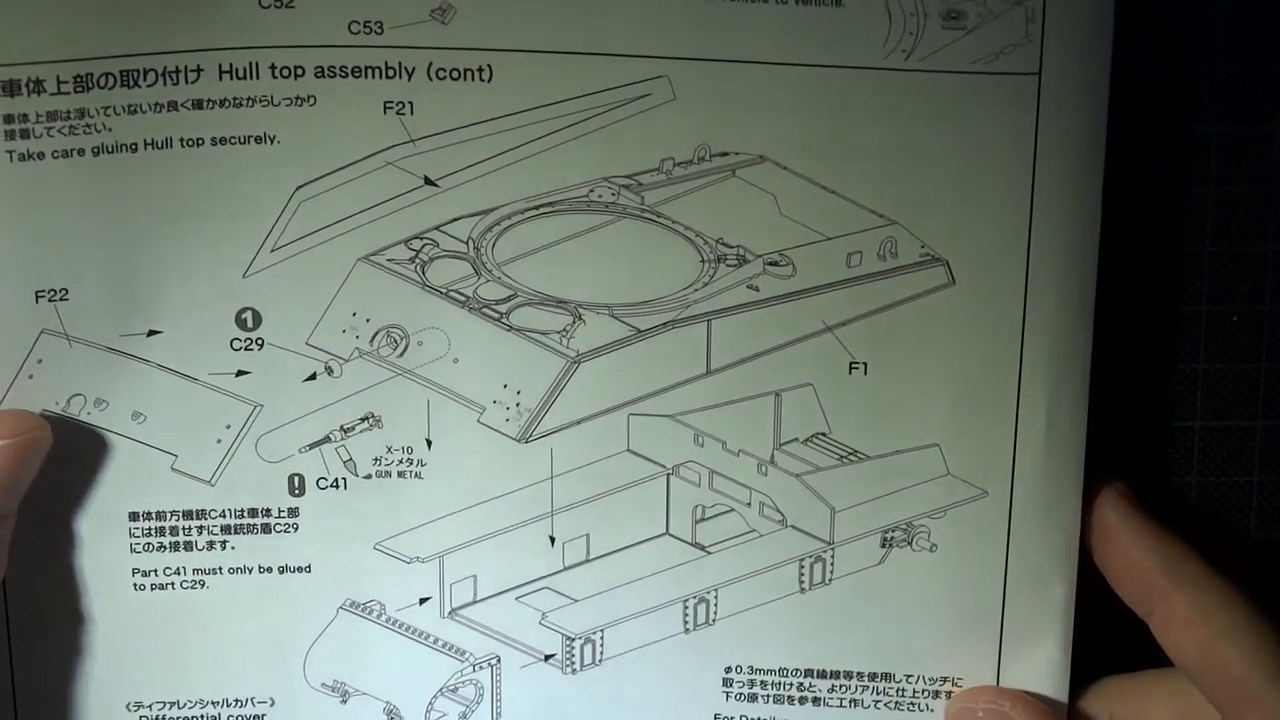
scroll(down, 3)
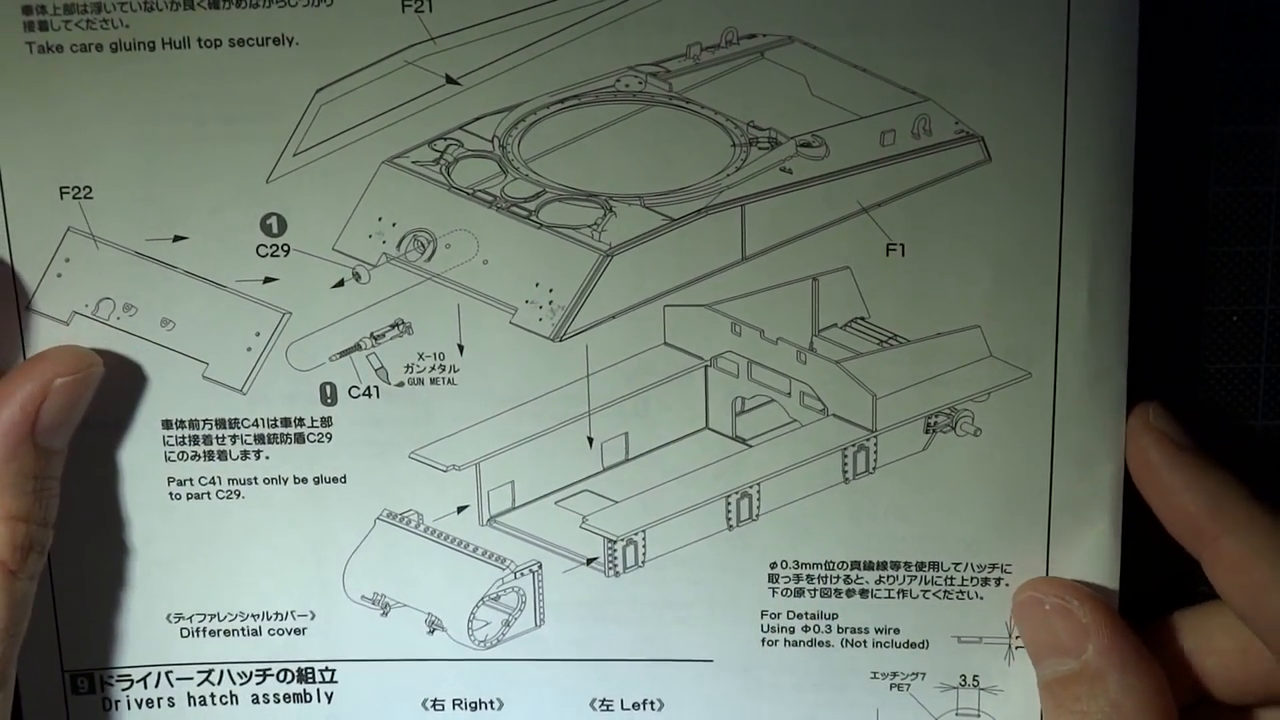